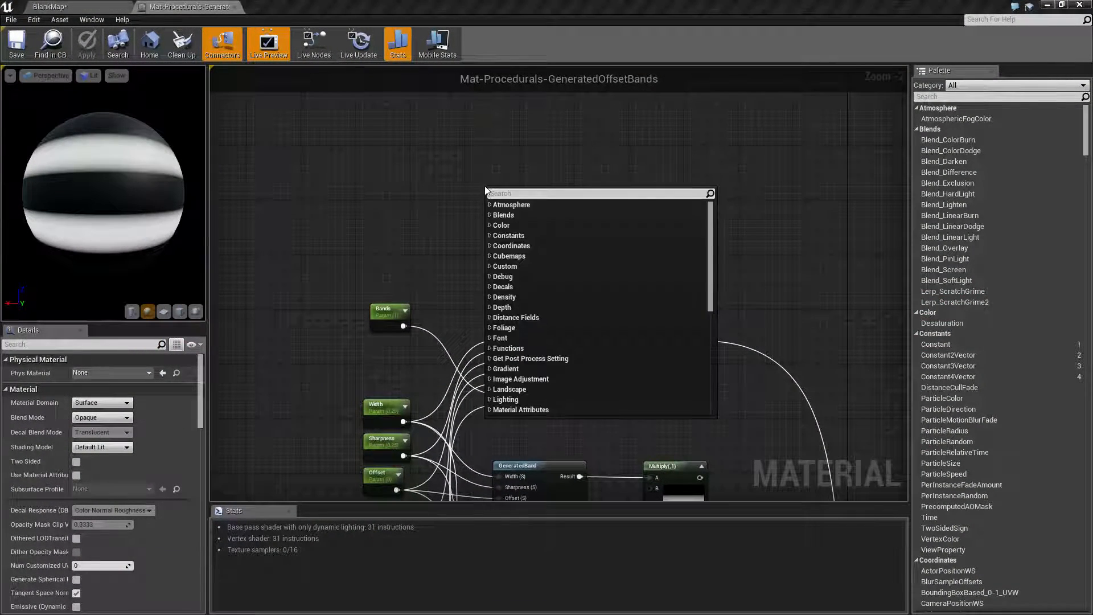
Search the node list for 'generated ba' to find the GeneratedOffsetBands function.
text(generra)
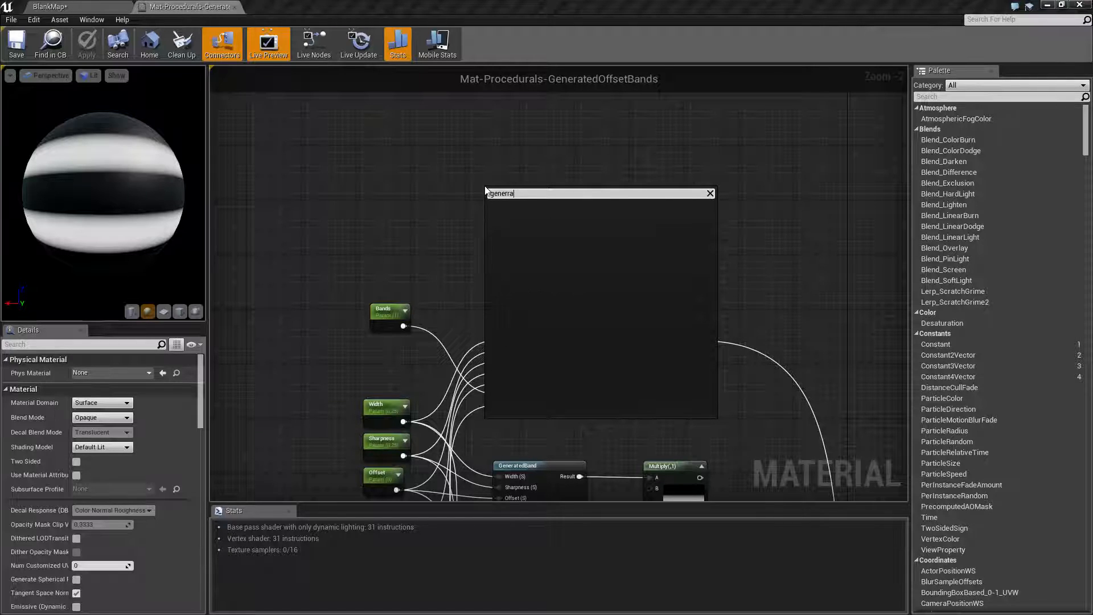
text(generated band)
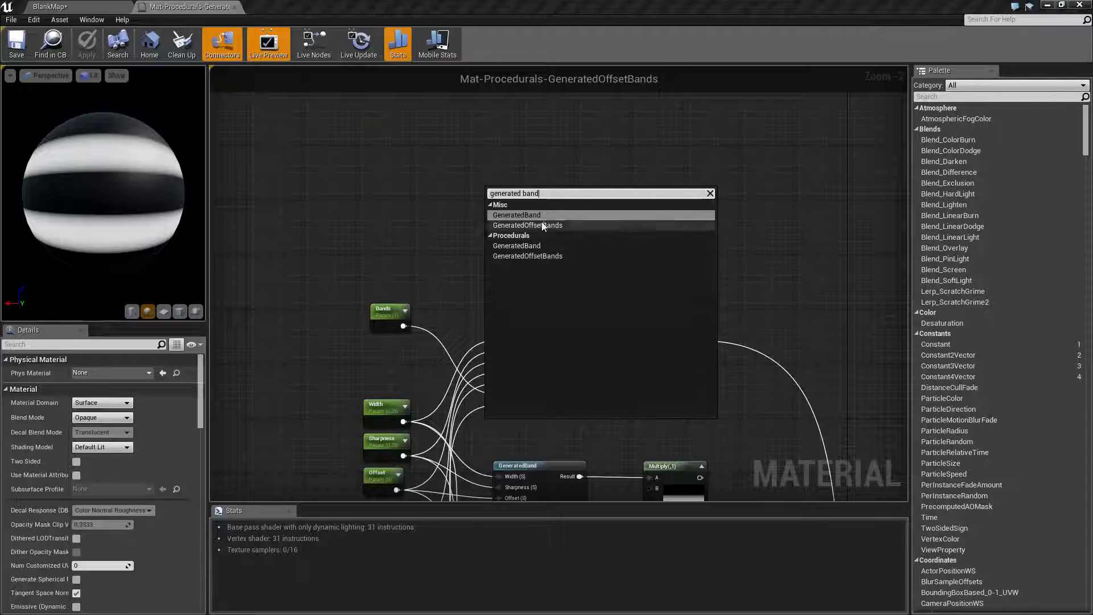
mouse_move(526, 217)
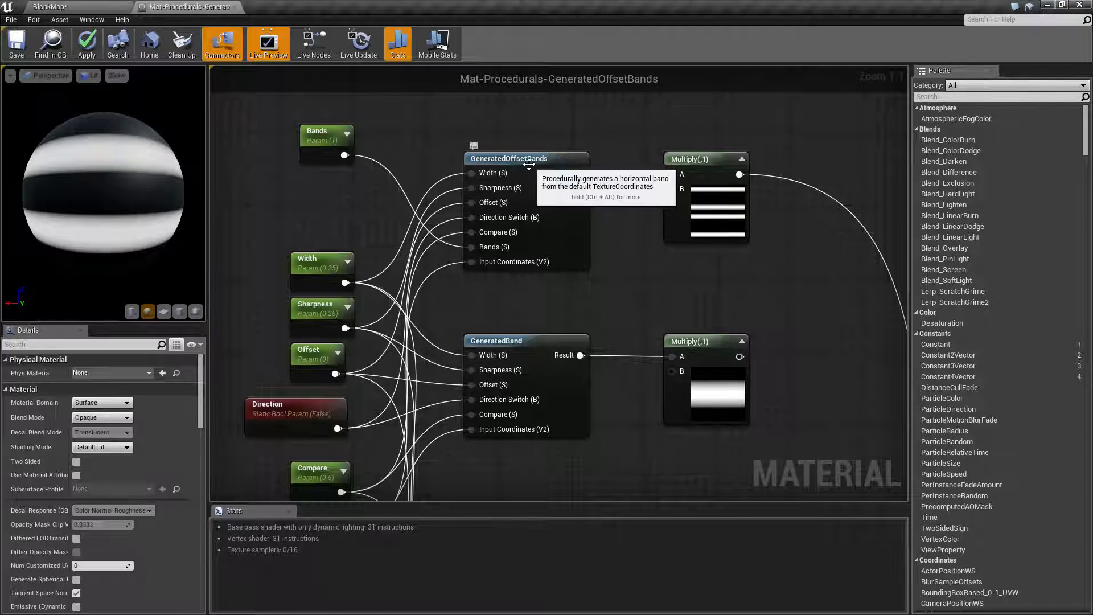
click(506, 341)
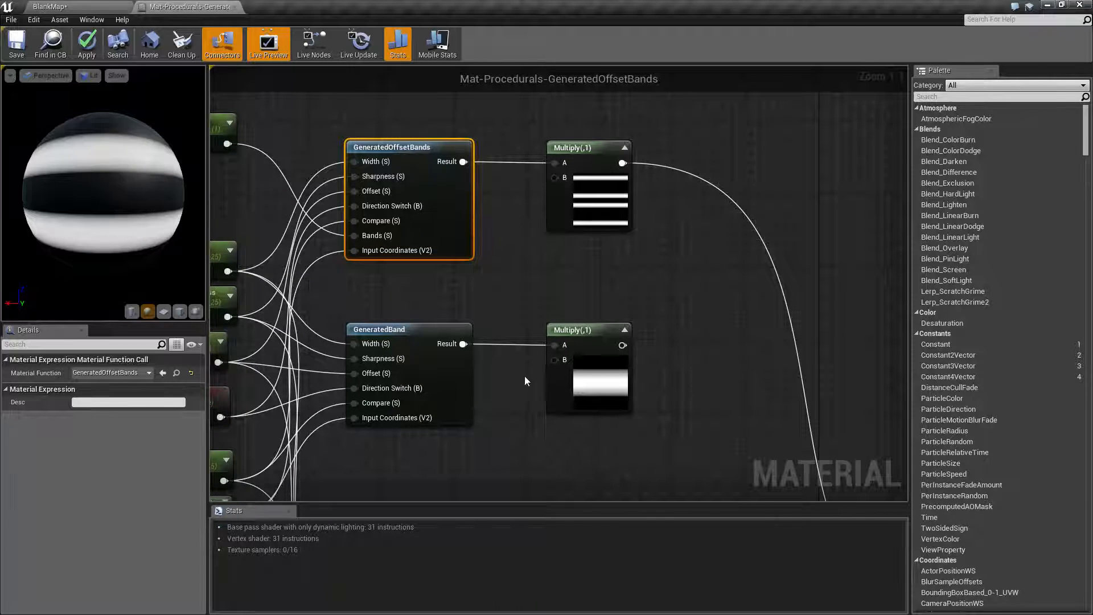
mouse_move(412, 340)
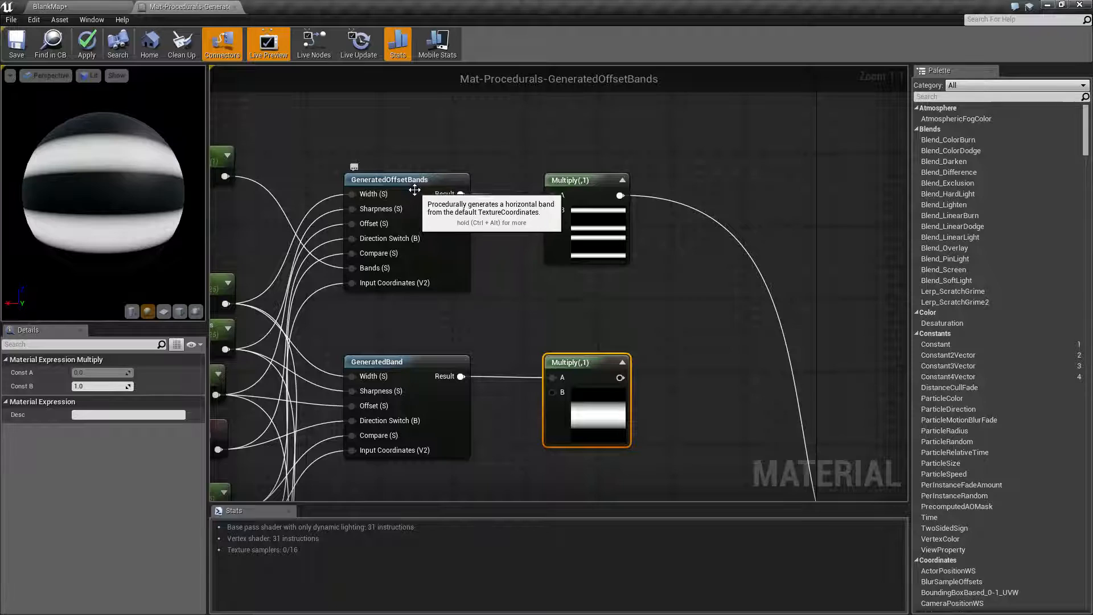
mouse_move(612, 249)
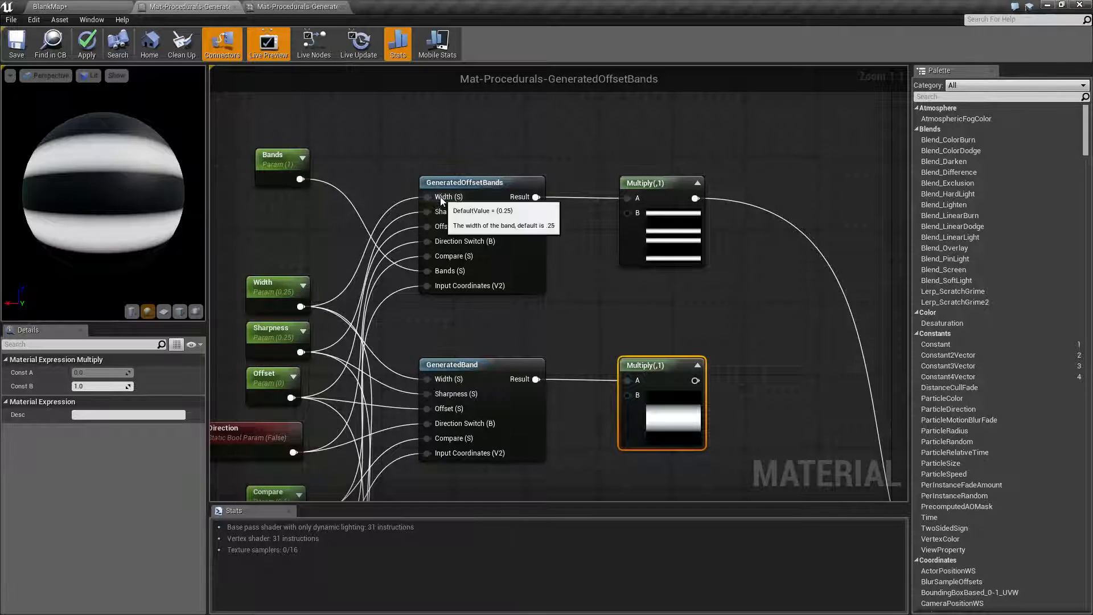
mouse_move(476, 216)
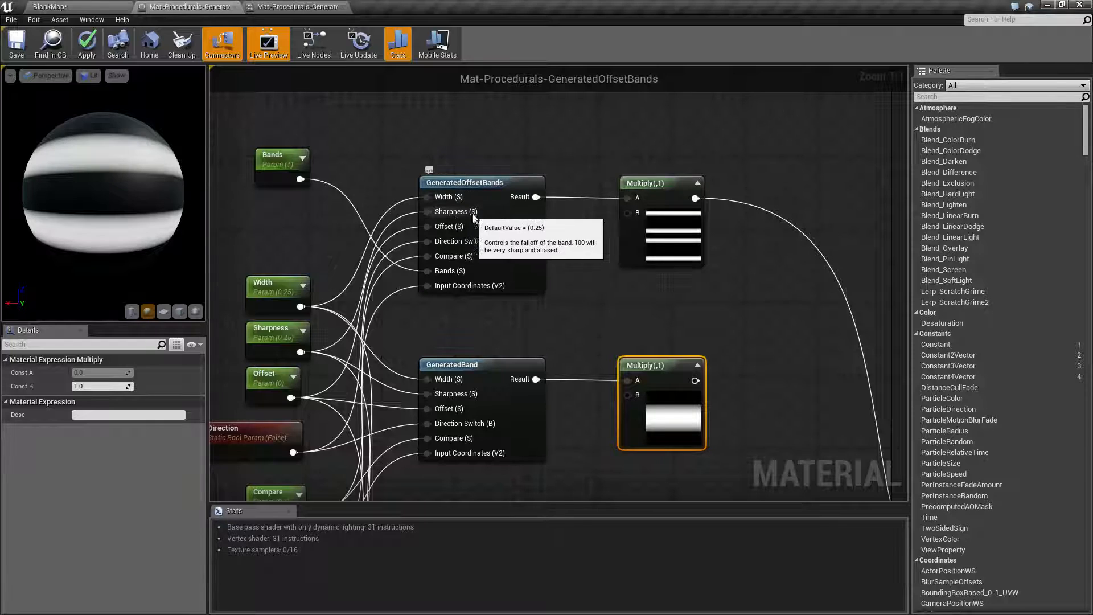
mouse_move(453, 241)
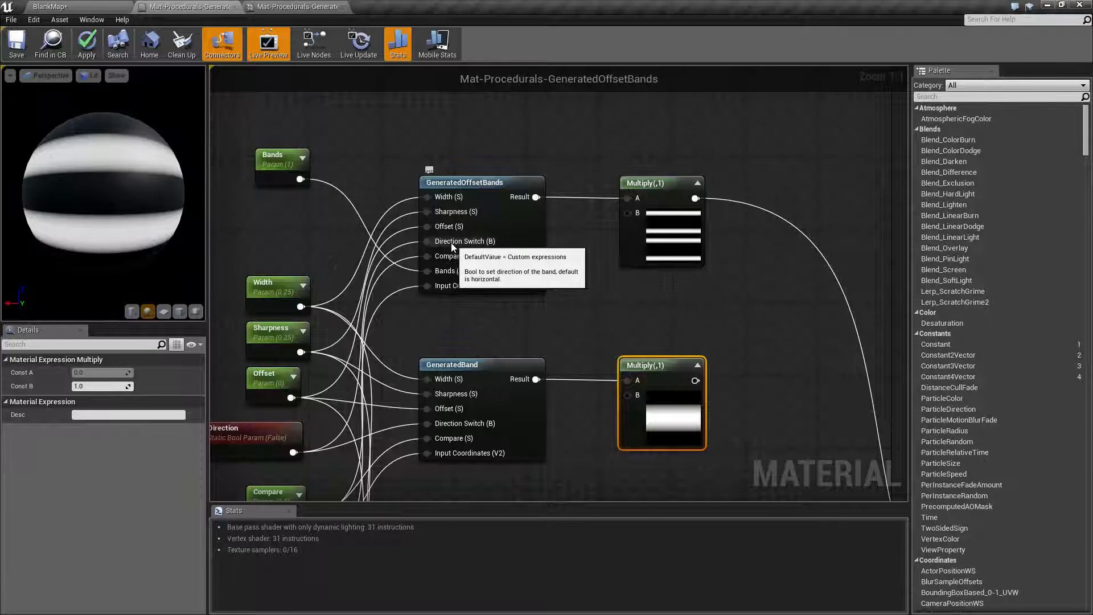
mouse_move(445, 275)
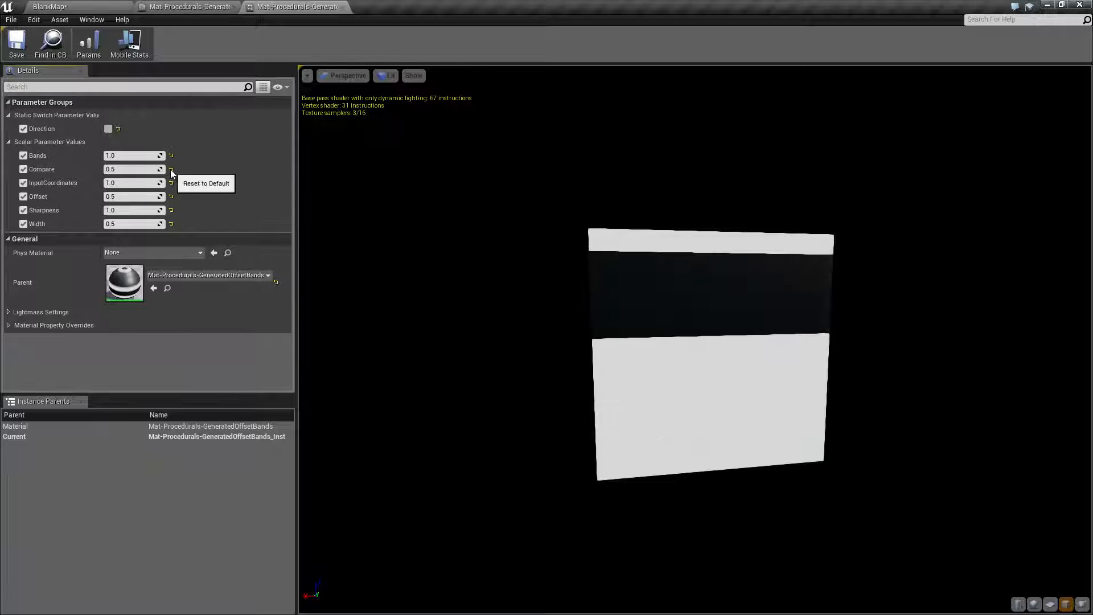
mouse_move(176, 206)
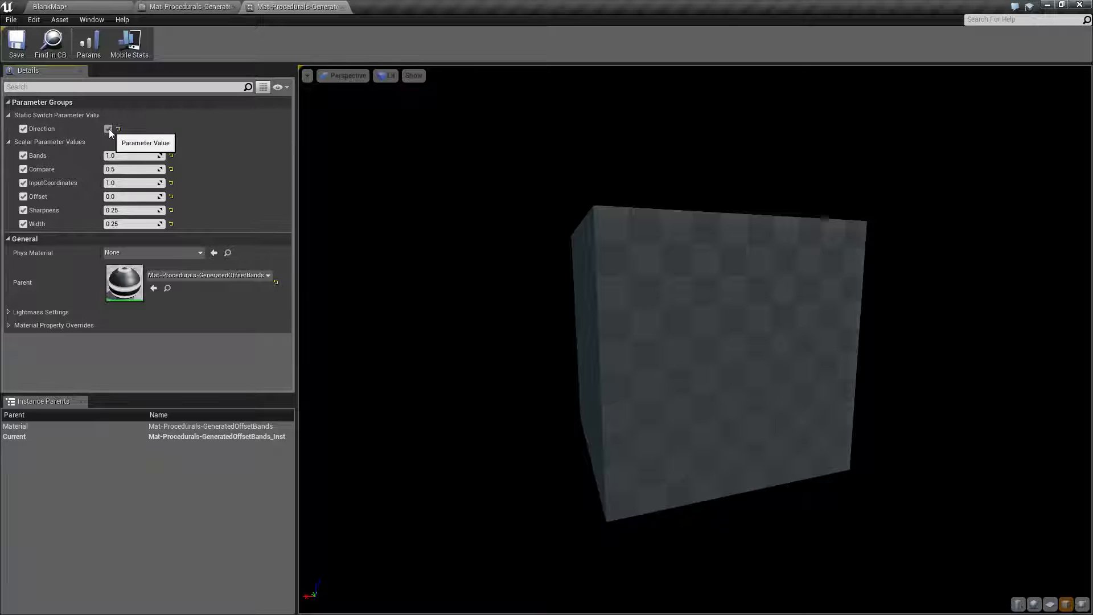
Toggle the Direction checkbox to vertical bands and back to horizontal.
click(108, 128)
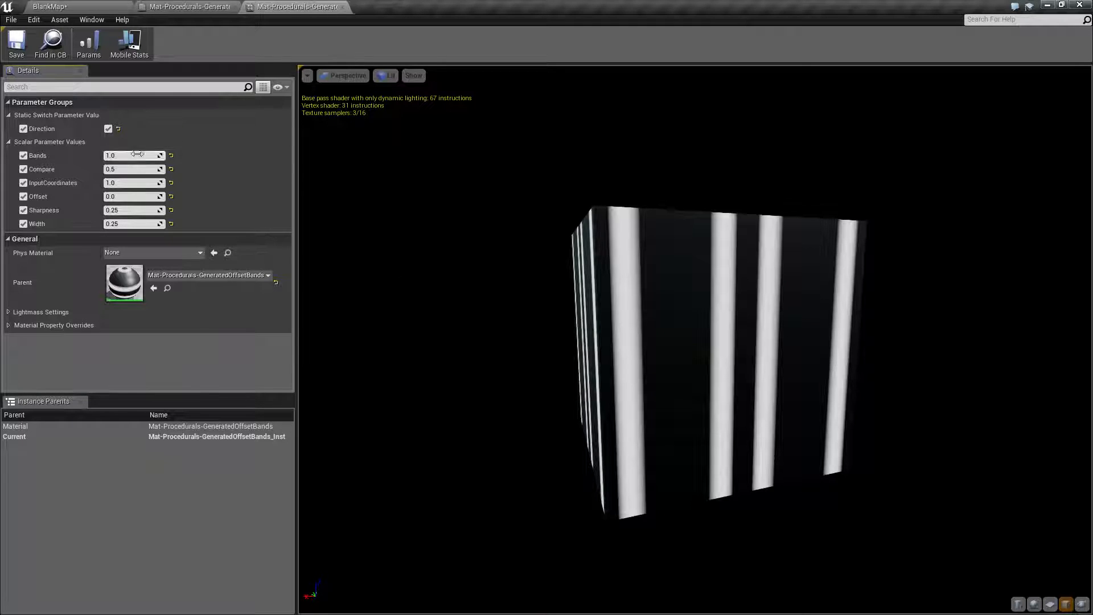
mouse_move(109, 131)
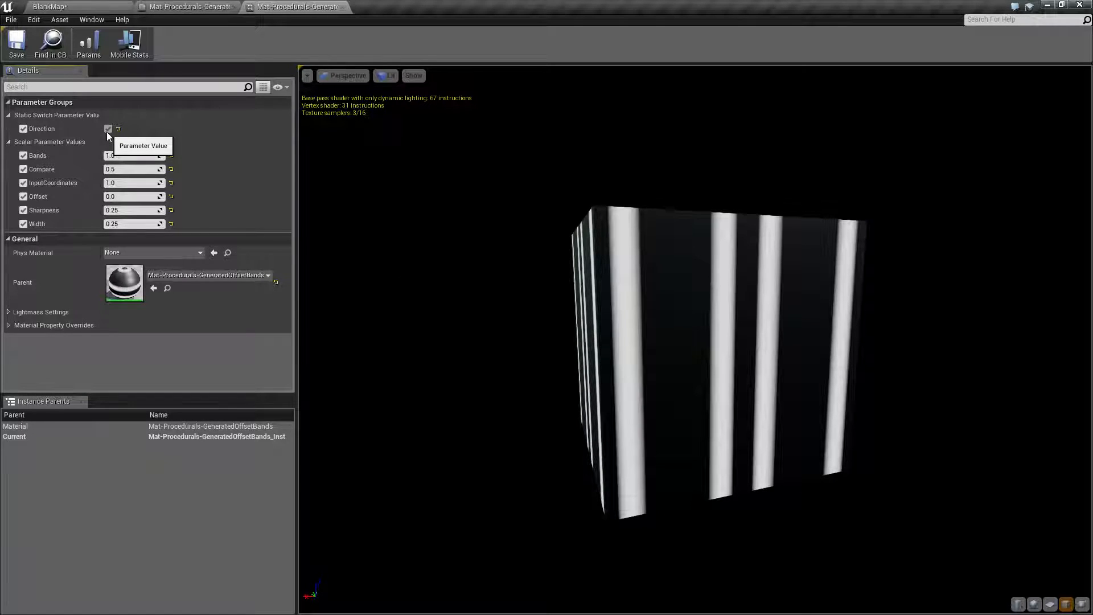
click(108, 128)
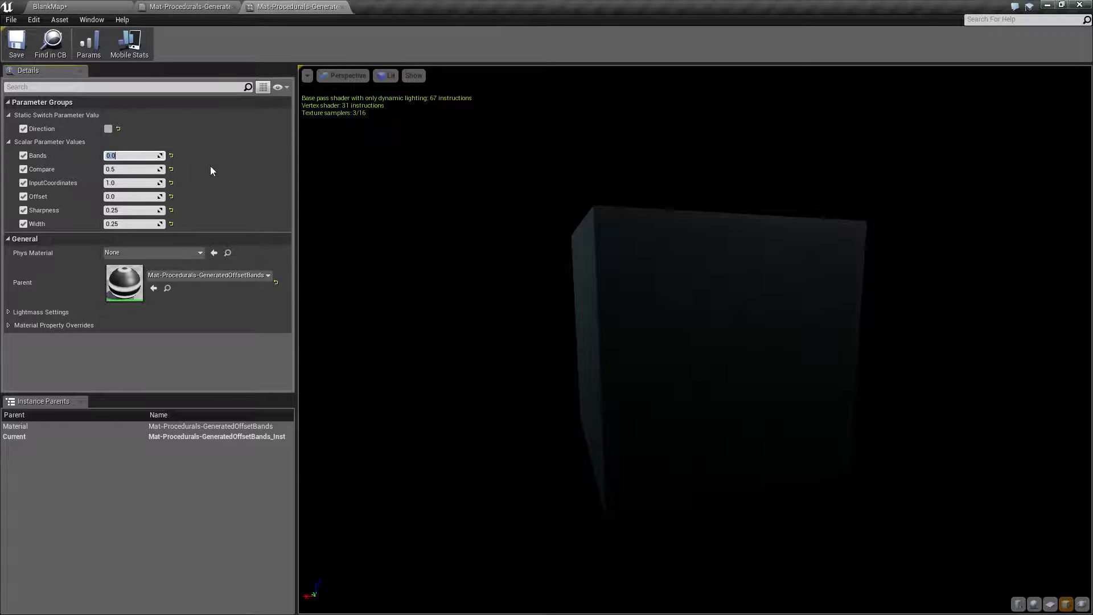
Set Bands to 1.0, then 2.0 and about 2.08 for more band pairs.
text(1.0)
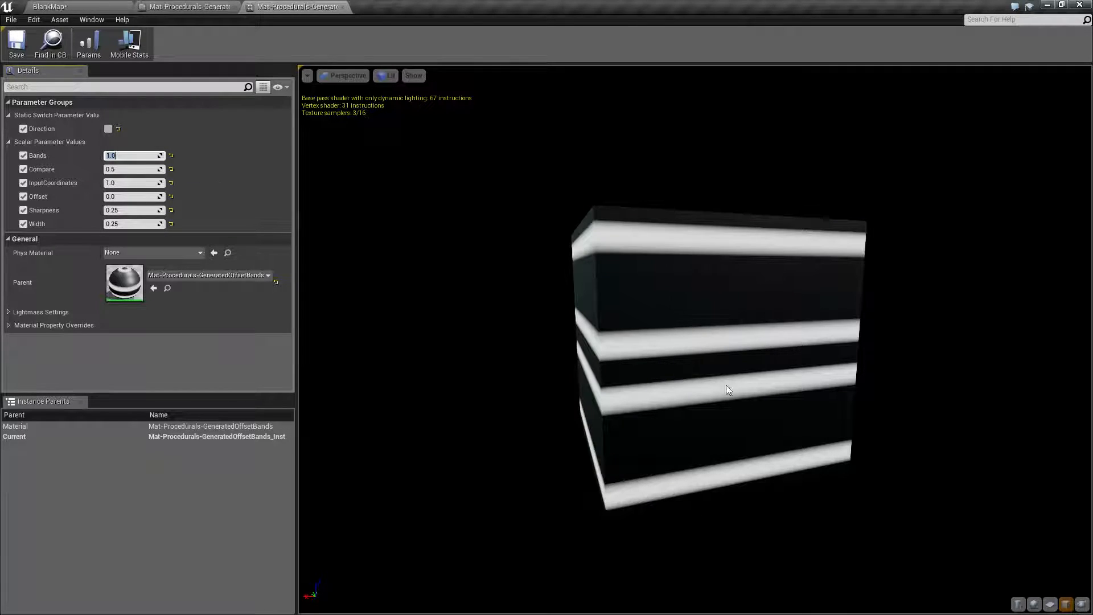
mouse_move(134, 154)
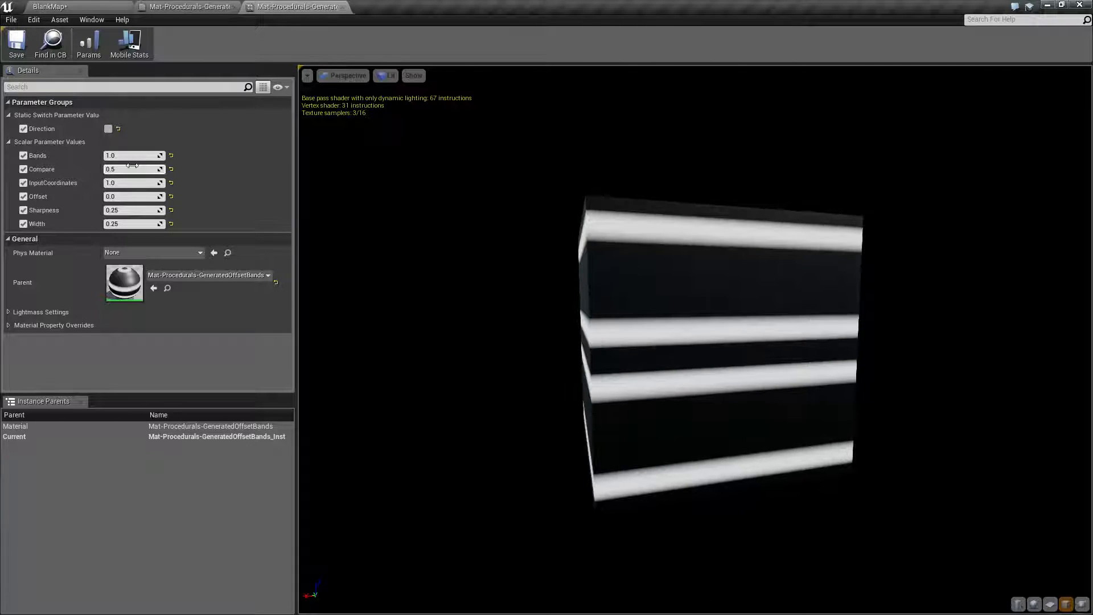
text(2.0)
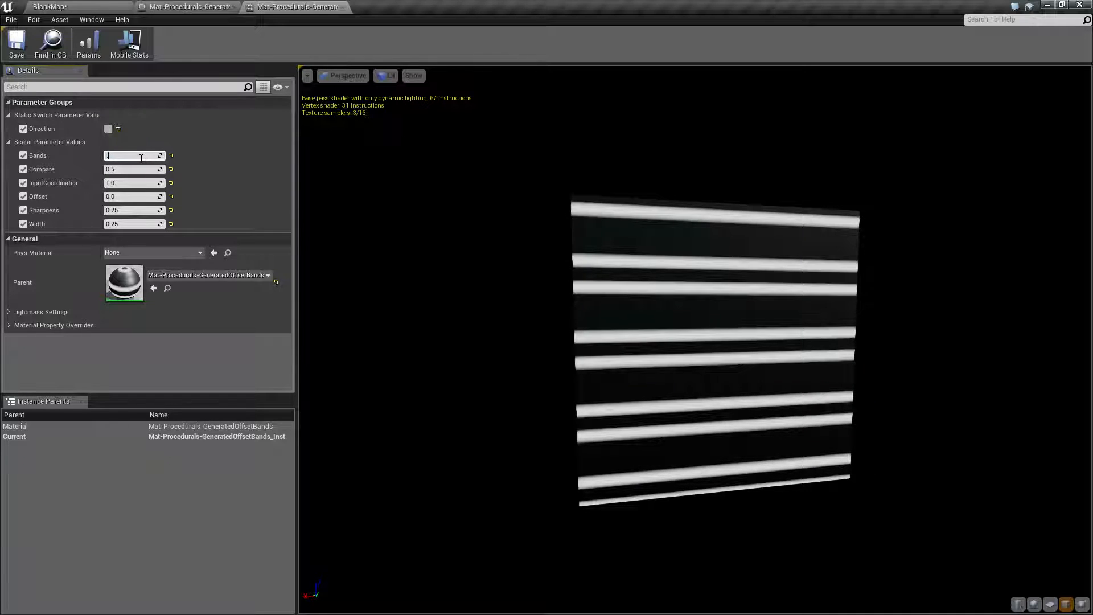
text(2.077508)
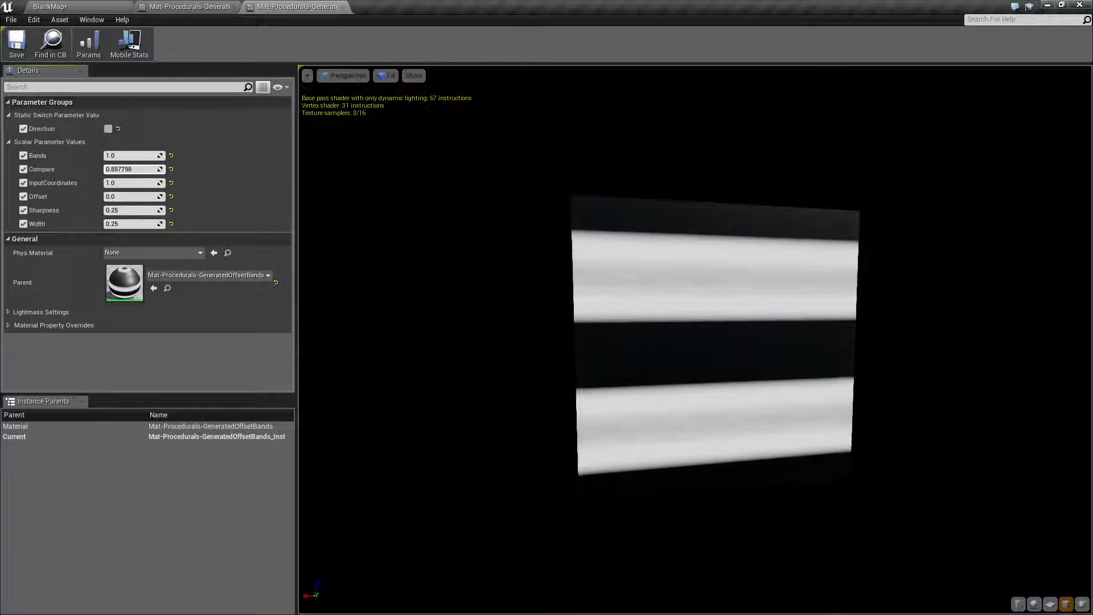
Try Compare at 0.0 twice, then set it back to 0.5.
text(0.0)
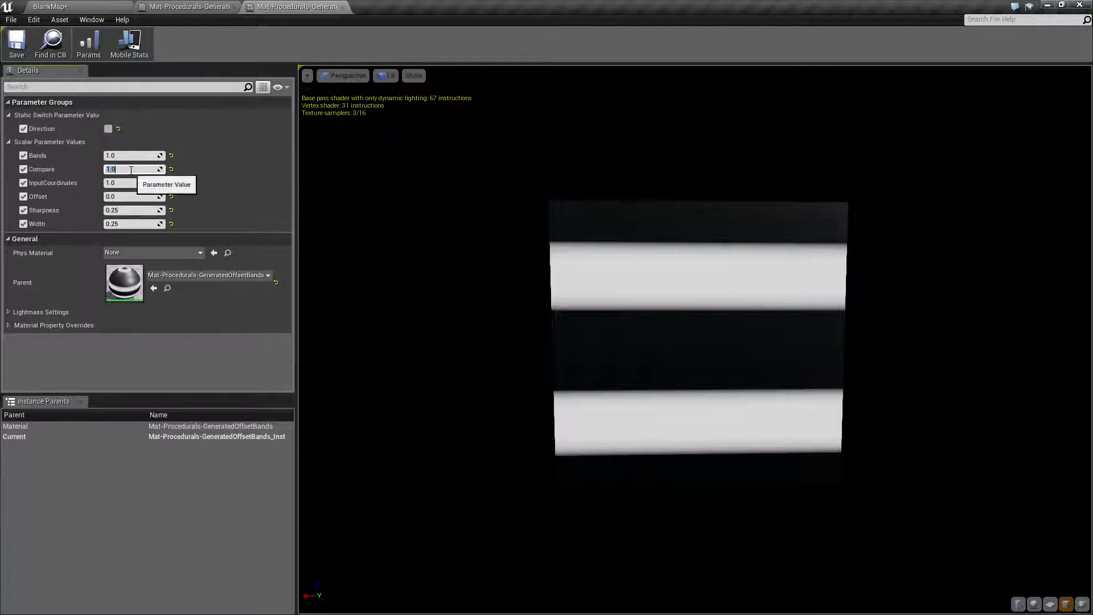
text(0.0)
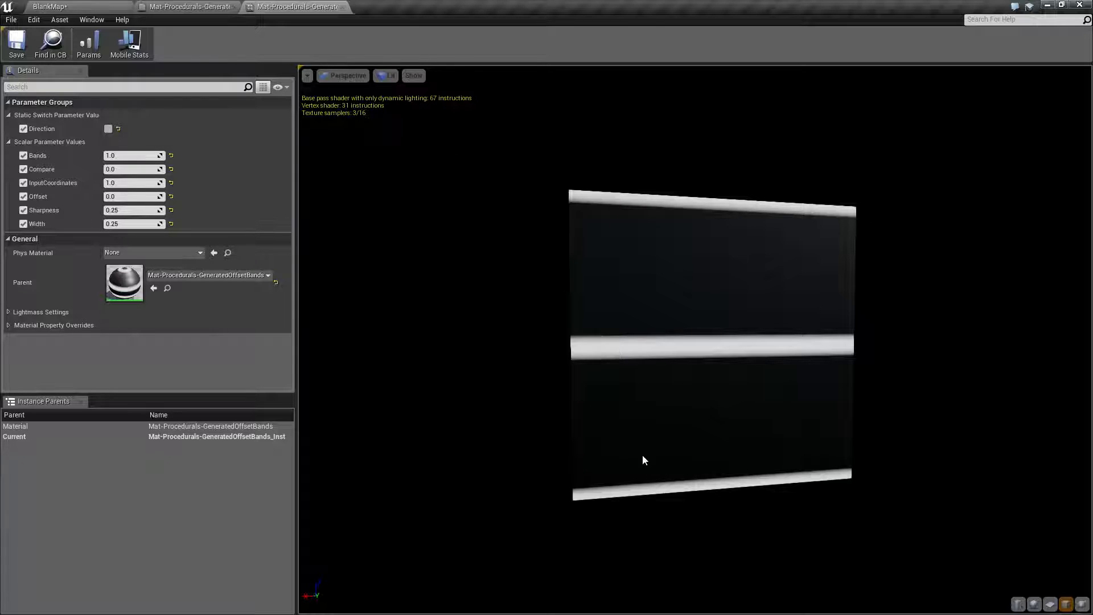
click(135, 169)
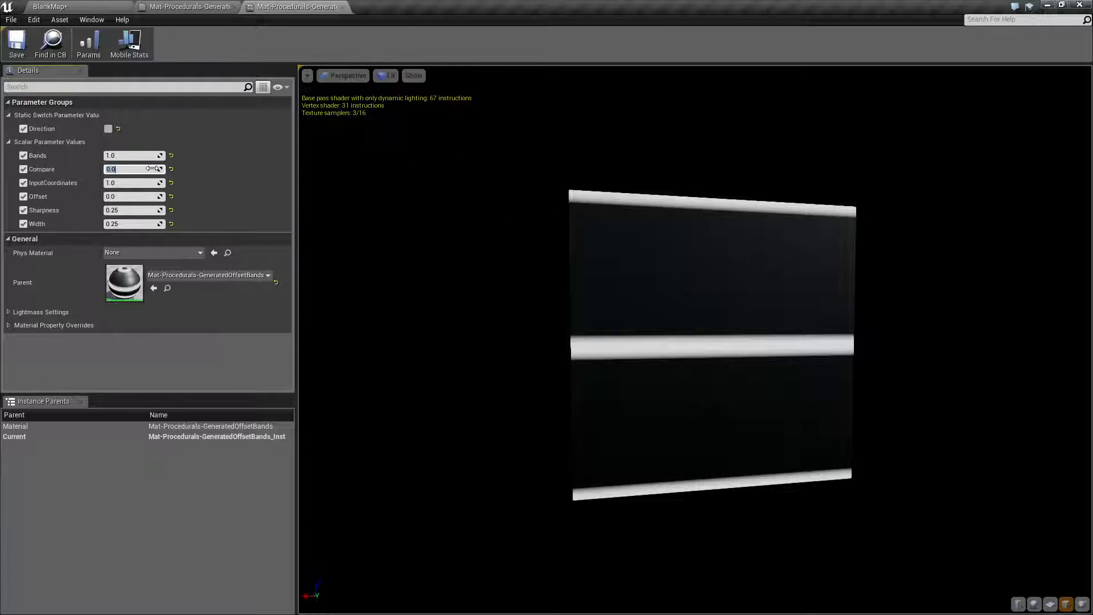
text(0.5)
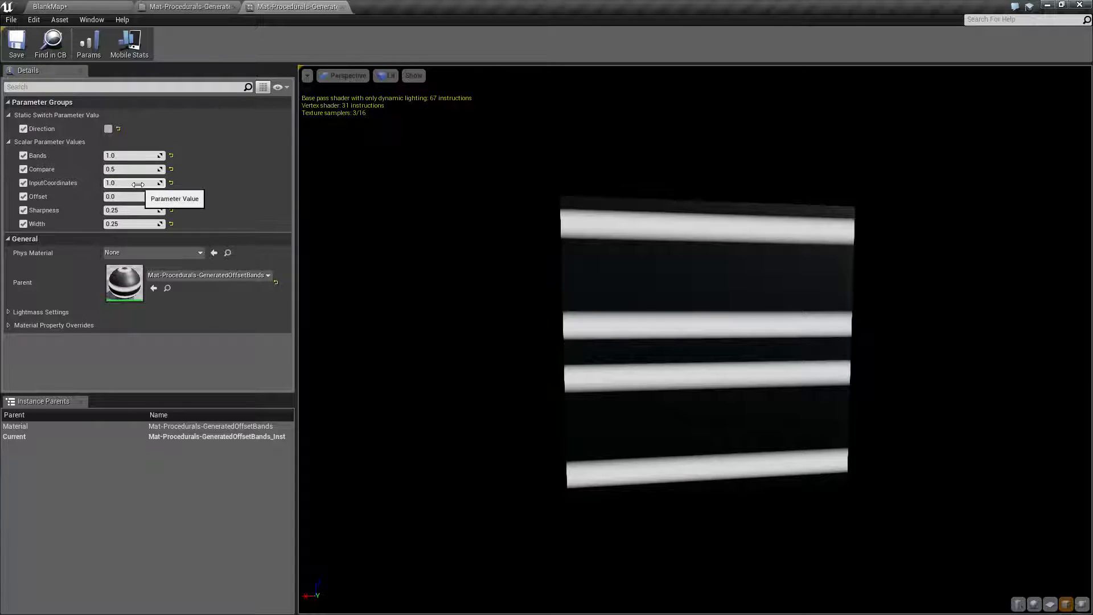
Drag InputCoordinates up, set it to 2.0, back to 1.0, then 2.0 again.
drag(132, 182, 154, 182)
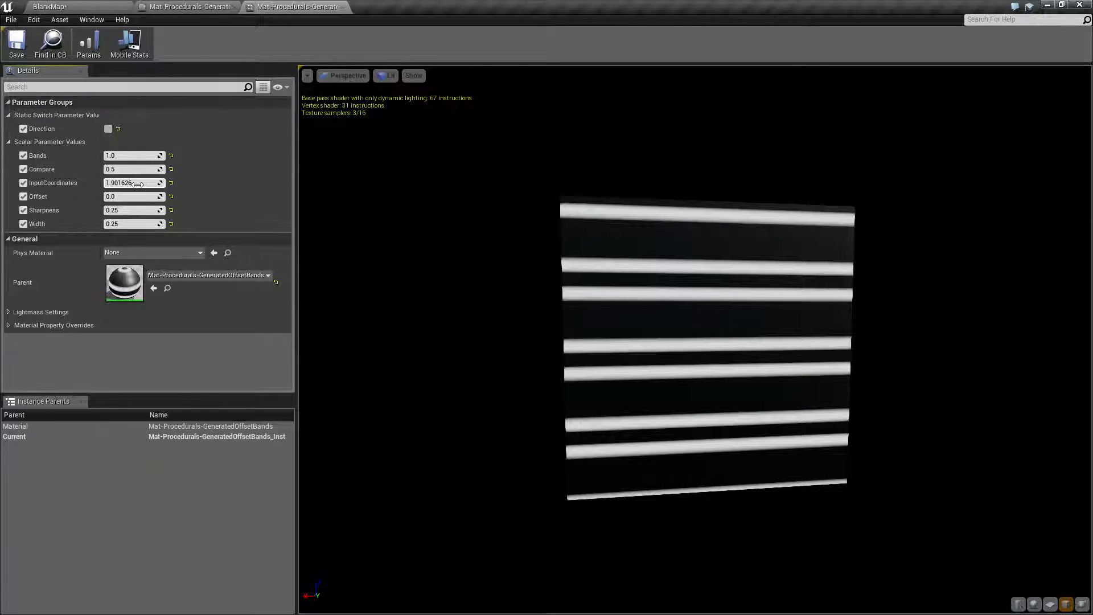
click(135, 182)
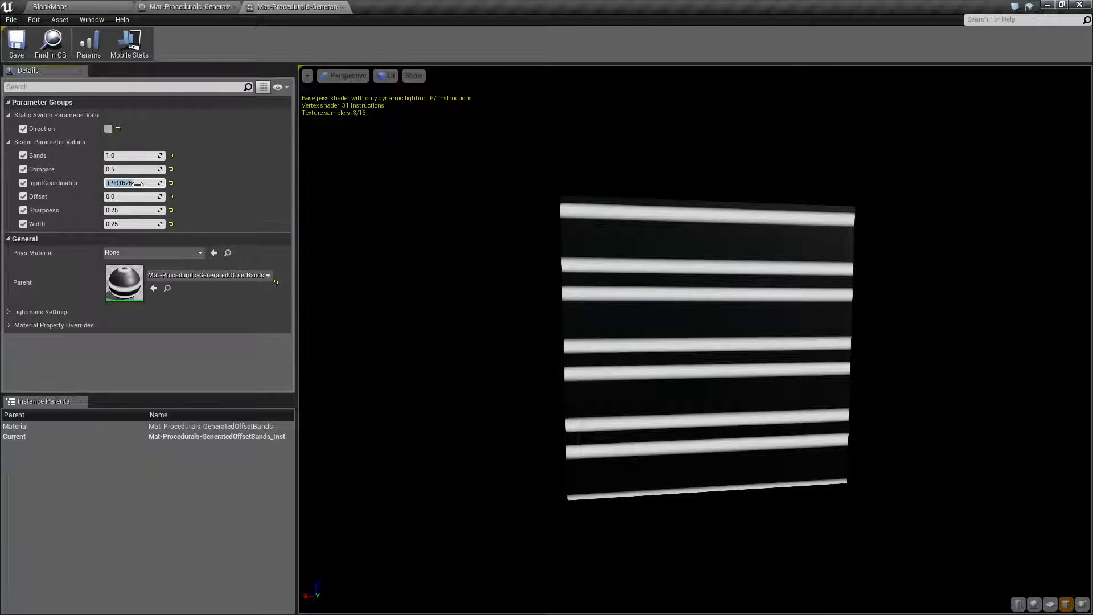
text(2.0)
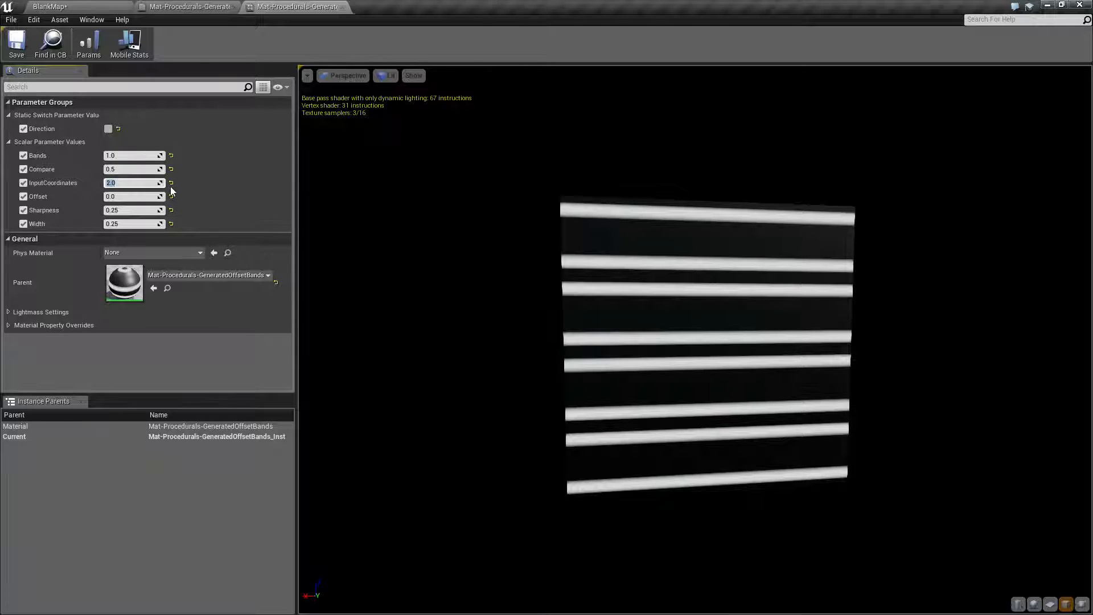
text(1.0)
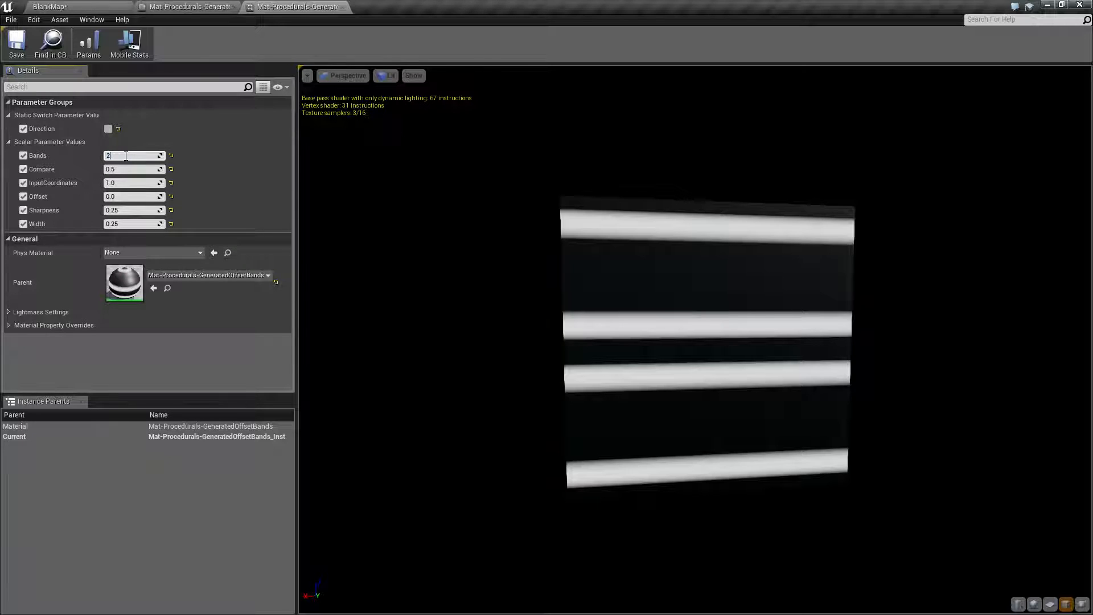
text(2.0)
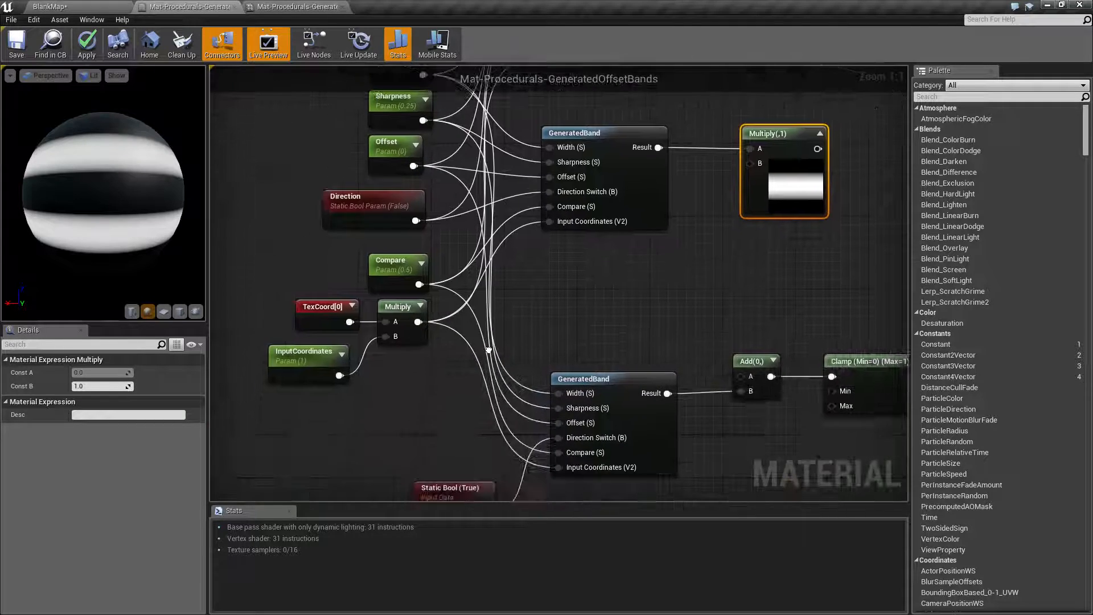
mouse_move(609, 223)
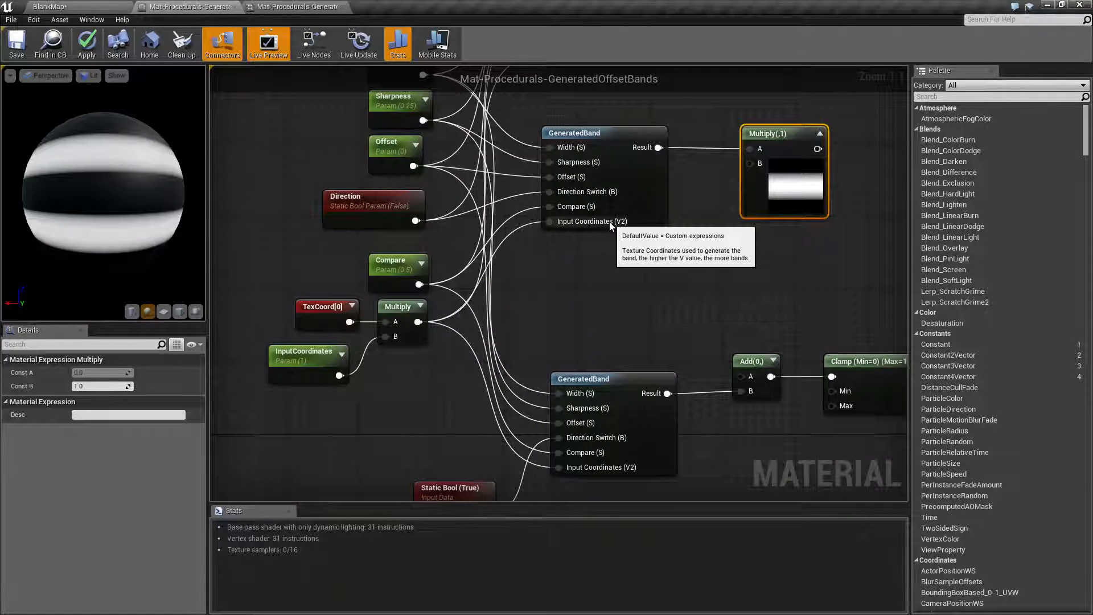
mouse_move(303, 364)
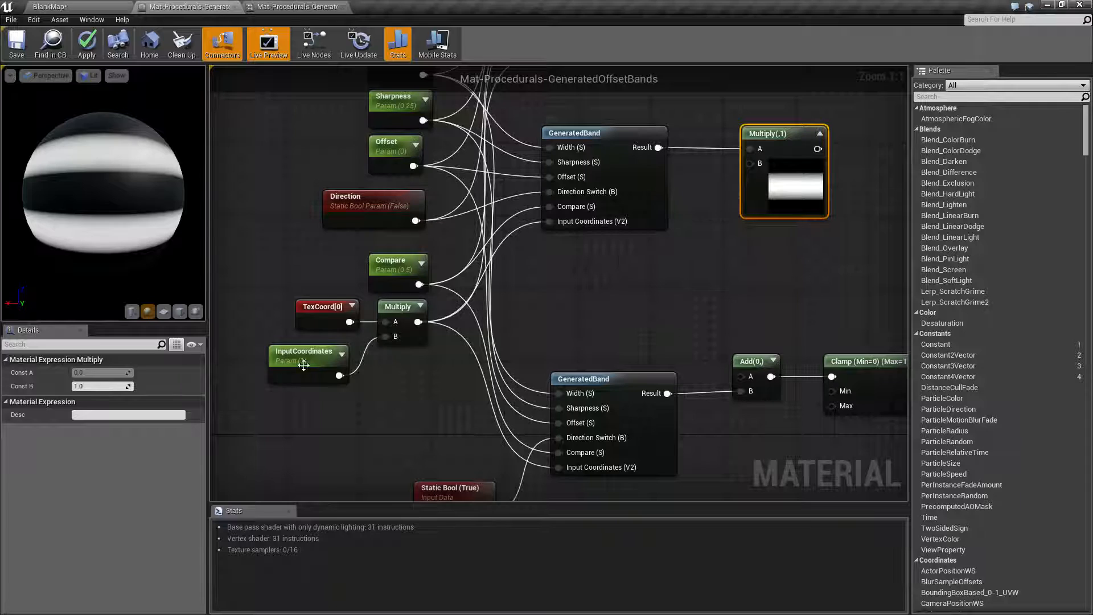
Inspect the GeneratedOffsetBands node inputs, then return to the material instance.
click(415, 403)
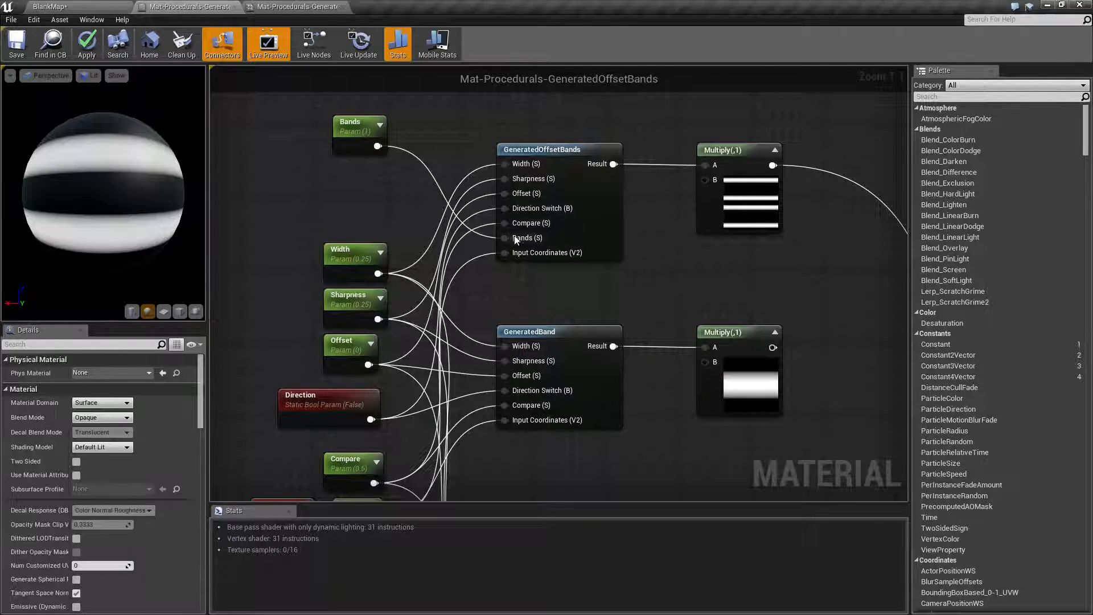
mouse_move(529, 257)
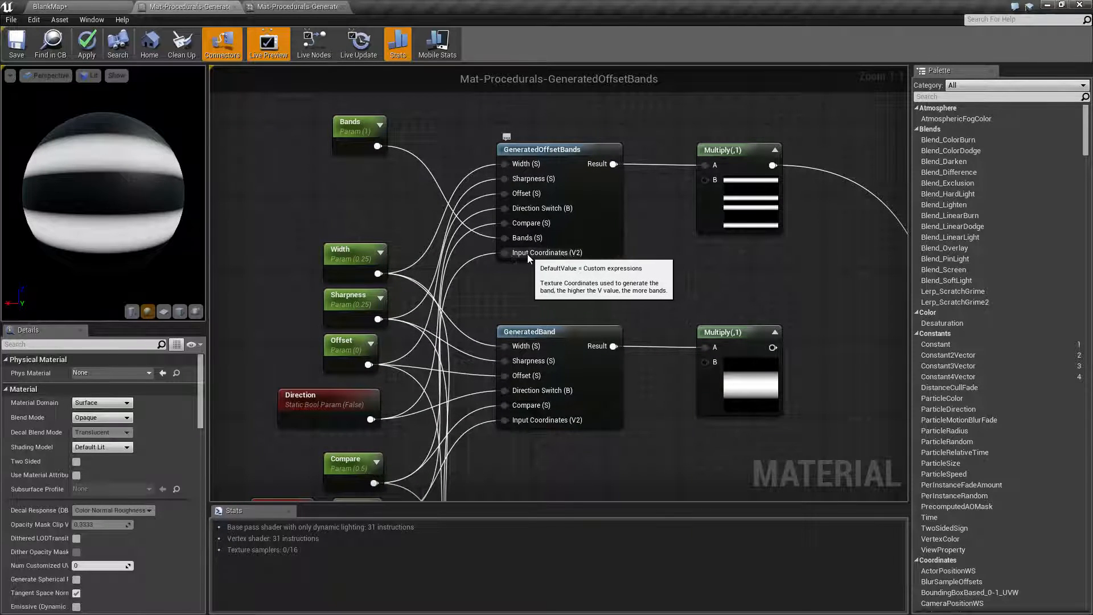
click(290, 7)
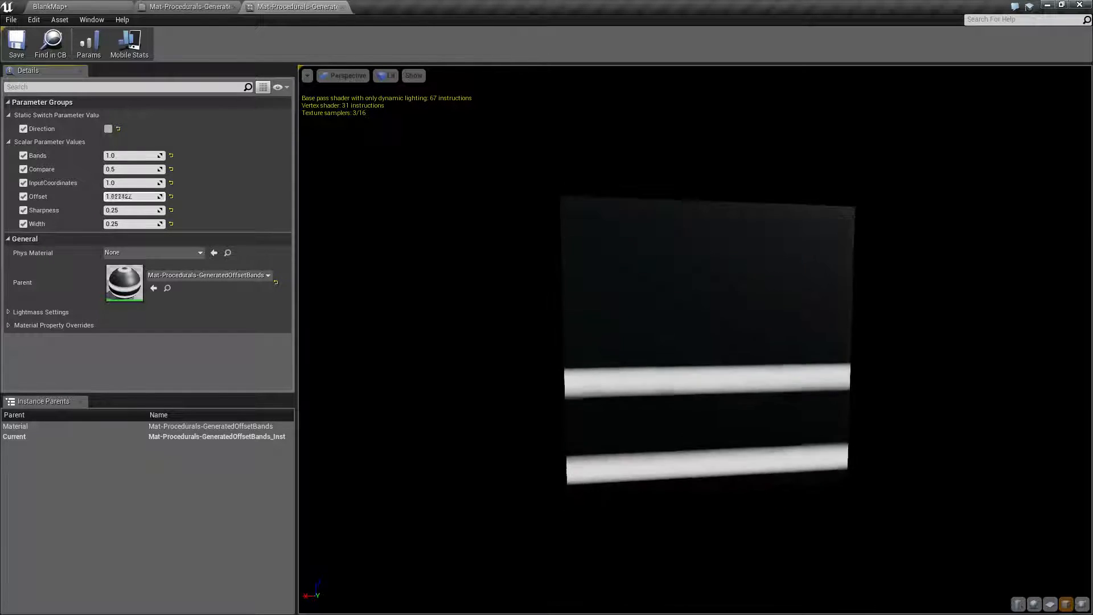
Select the Offset value to raise it toward 1.0.
click(130, 195)
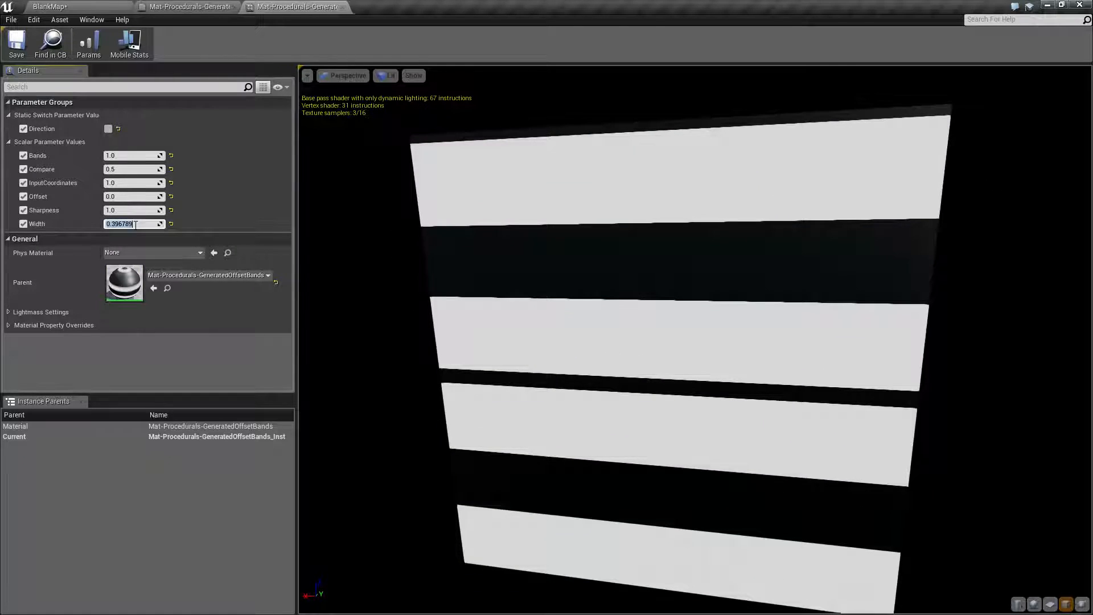
Set Offset 0.5, Sharpness 0.25 and Width 0.1 for a thin top band.
text(0.5)
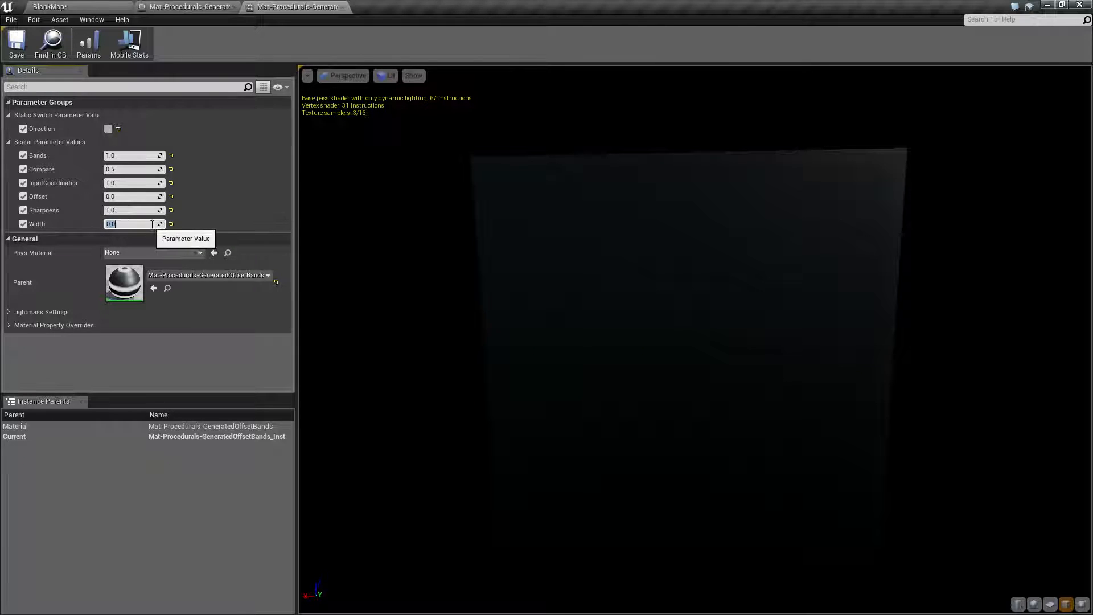
text(0.25)
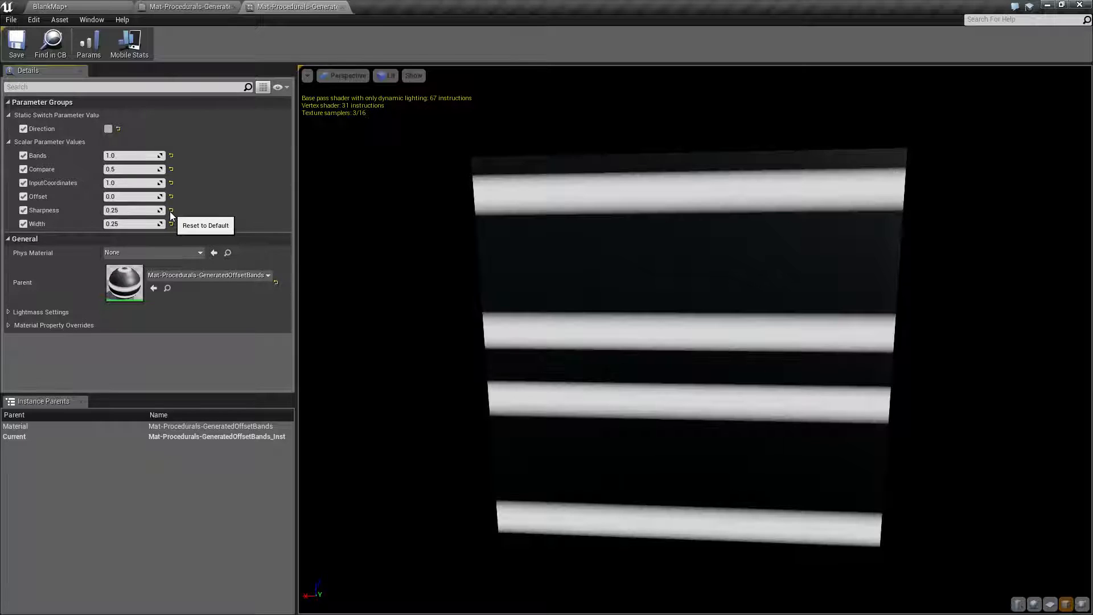
click(130, 223)
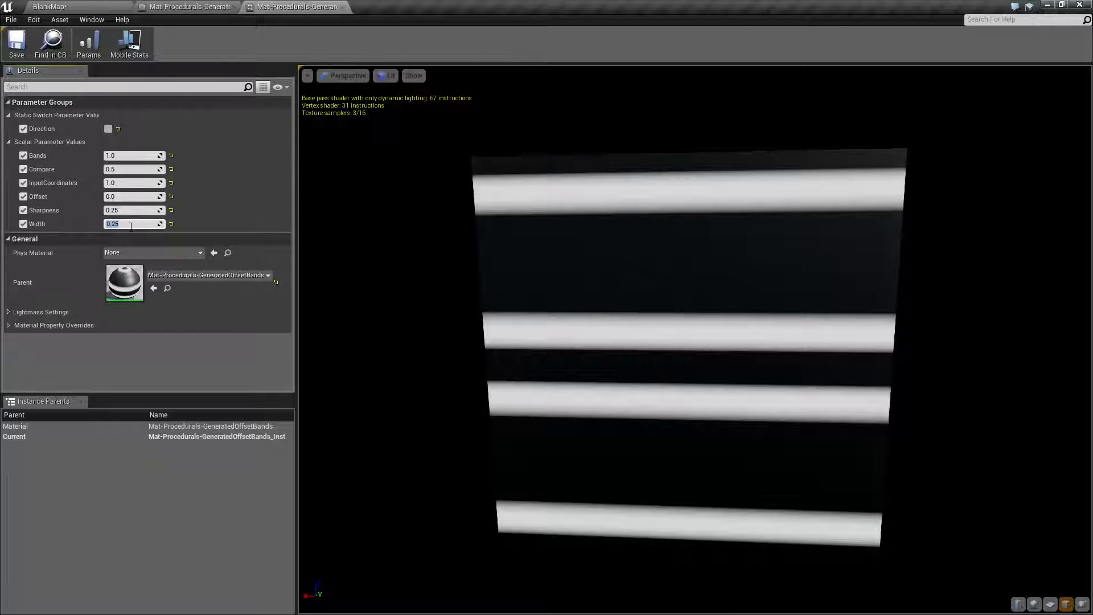
text(0.1)
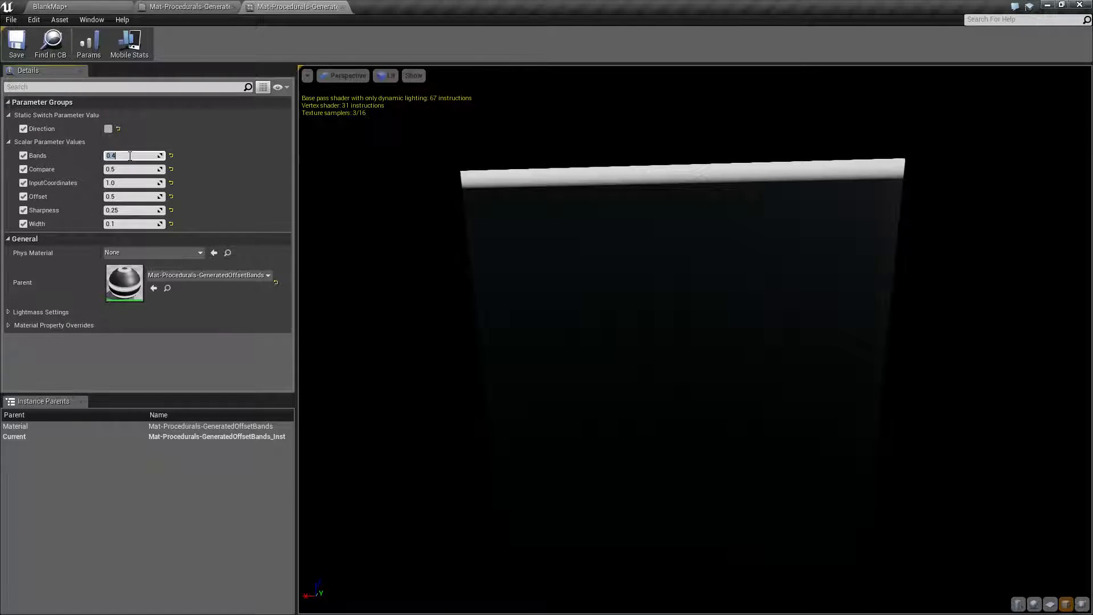
mouse_move(130, 155)
text(0.5)
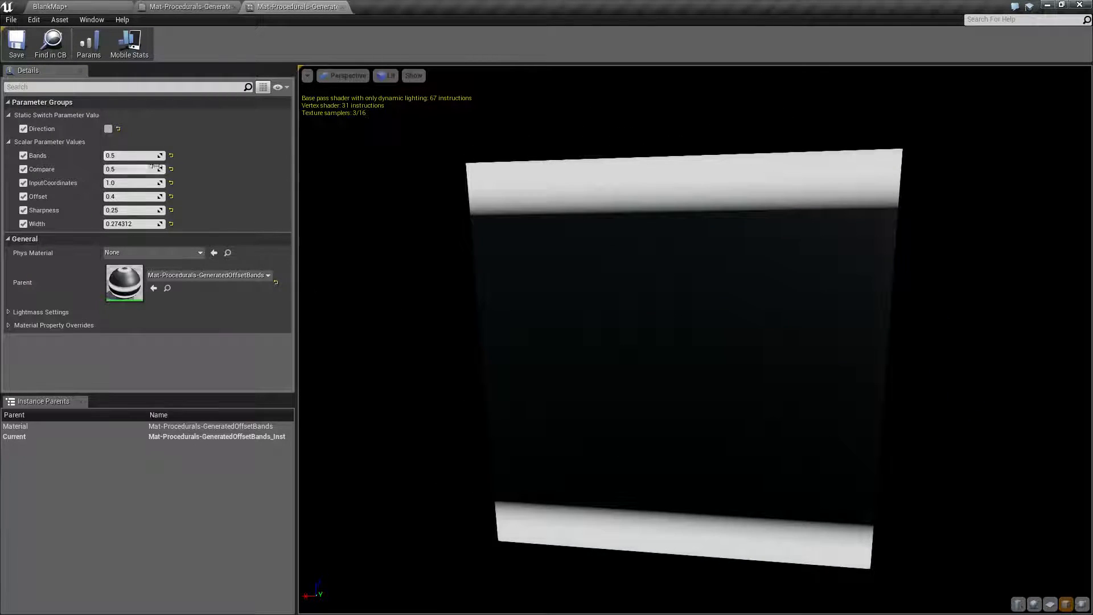
Switch back to the base GeneratedOffsetBands material graph.
click(299, 6)
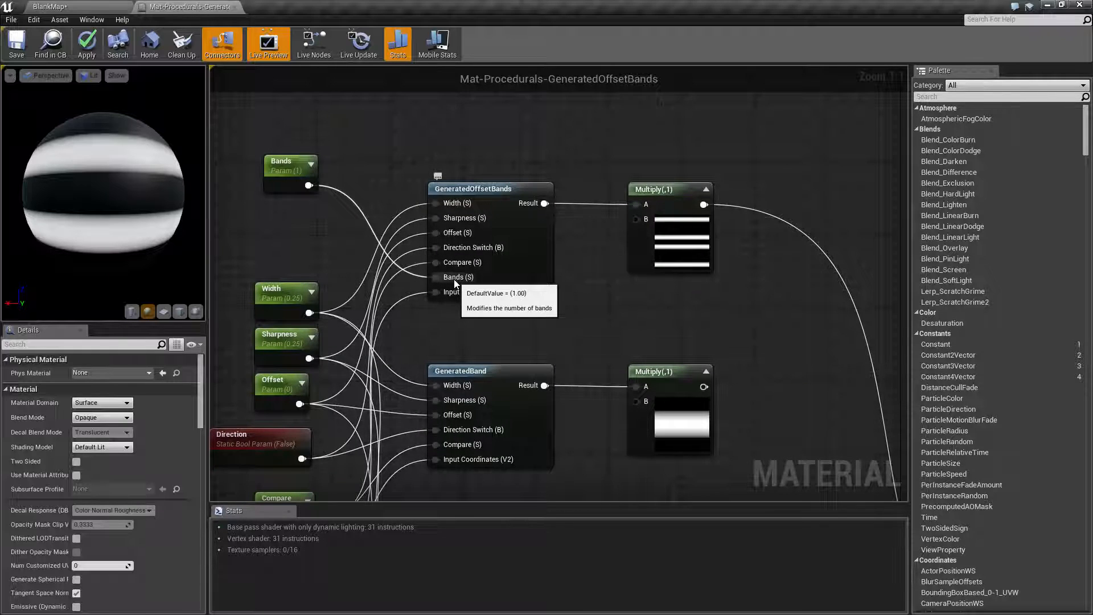
Select the Bands parameter node and pan to center the band nodes.
click(287, 168)
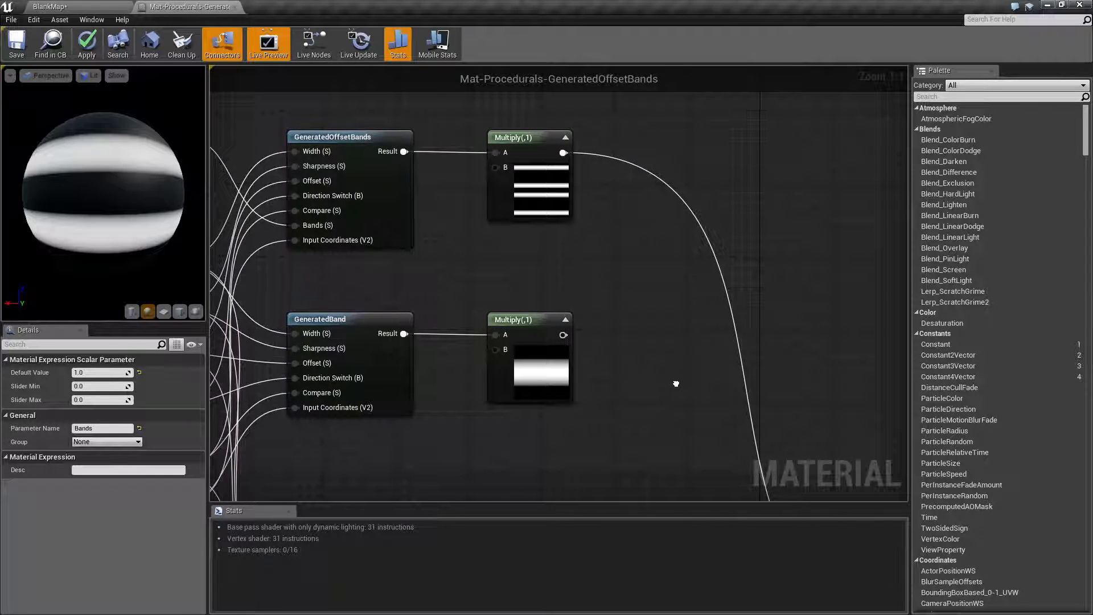
drag(677, 384, 693, 366)
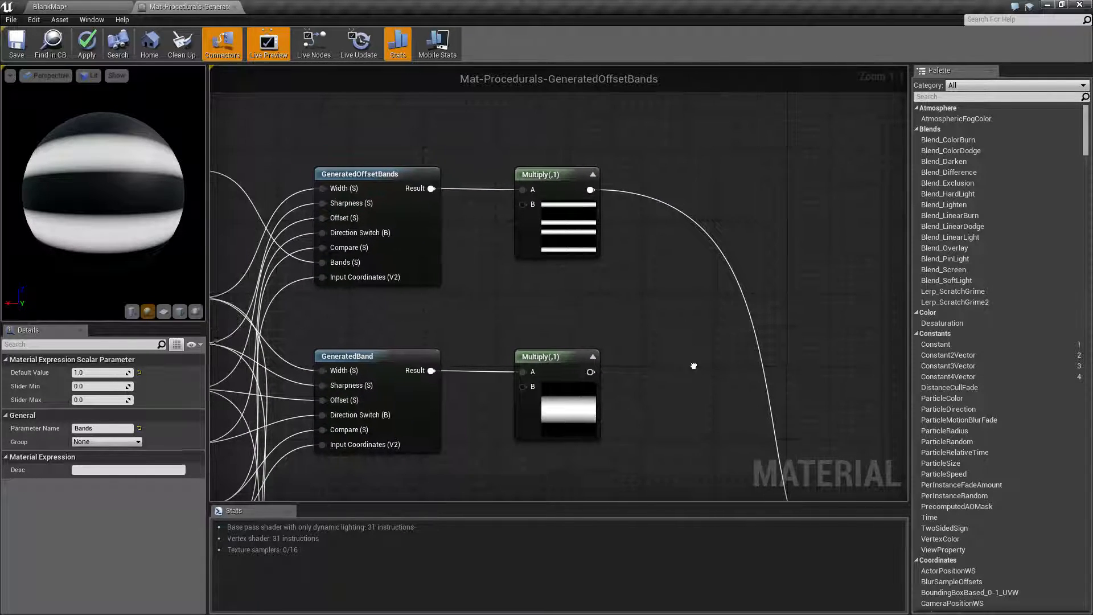